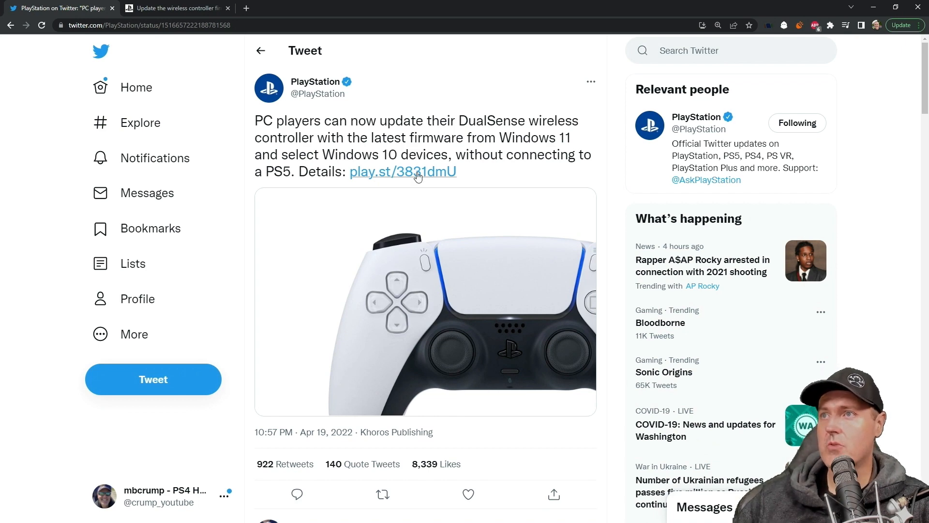
Follow the tweet's play.st link to Sony's DualSense update page and download the updater installer.
click(175, 7)
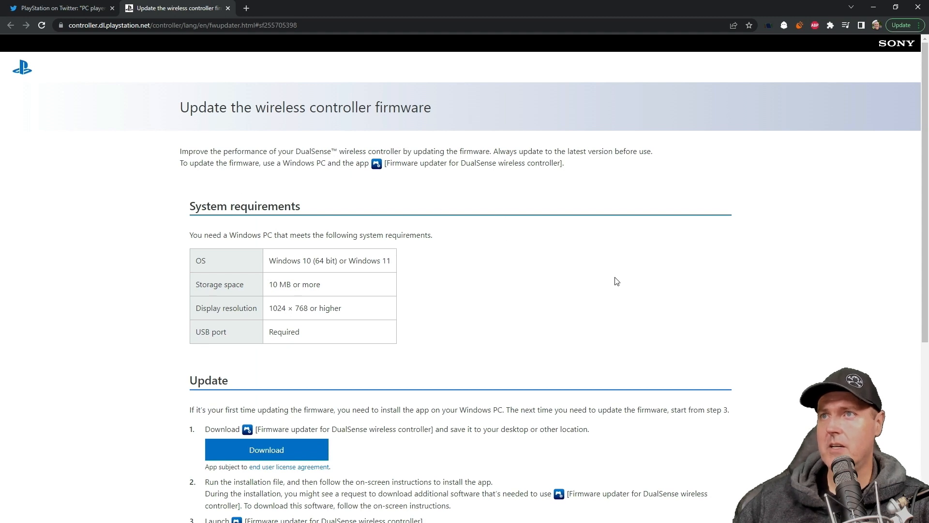
scroll(down, 3)
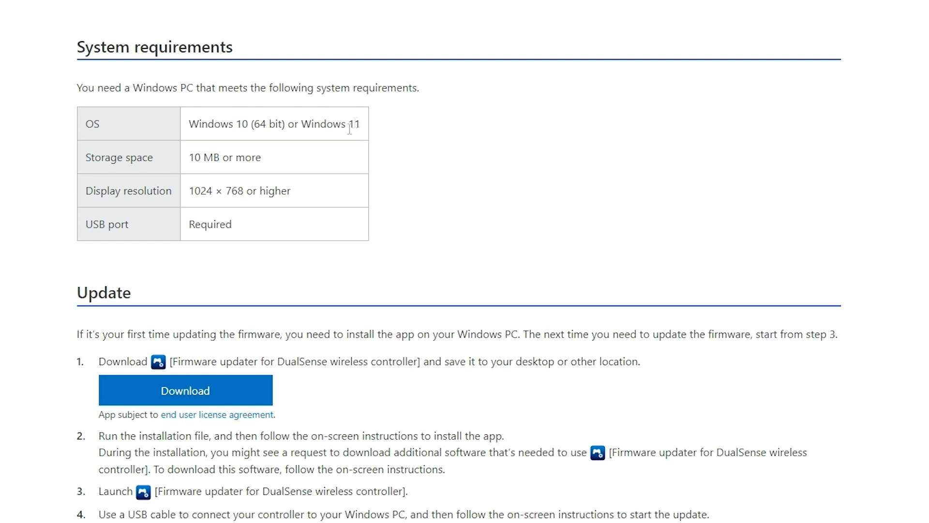
mouse_move(329, 290)
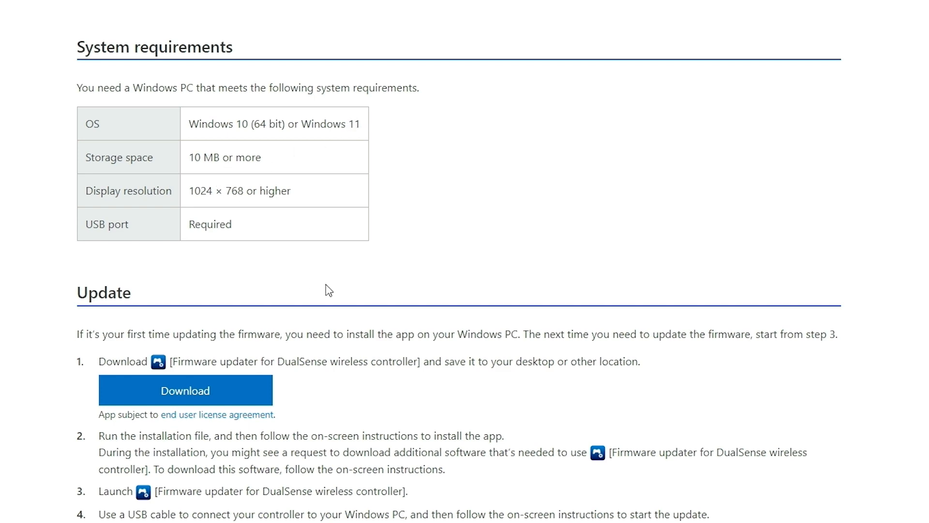
scroll(down, 3)
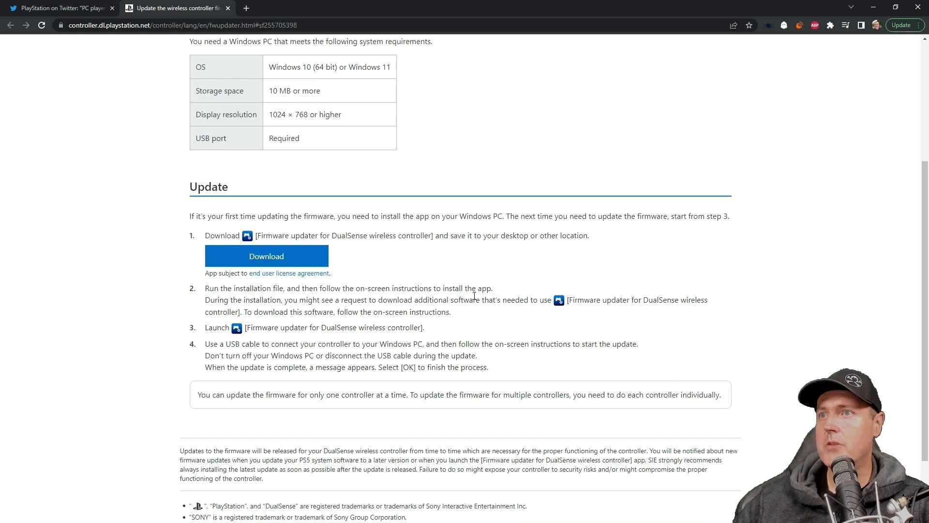
click(266, 257)
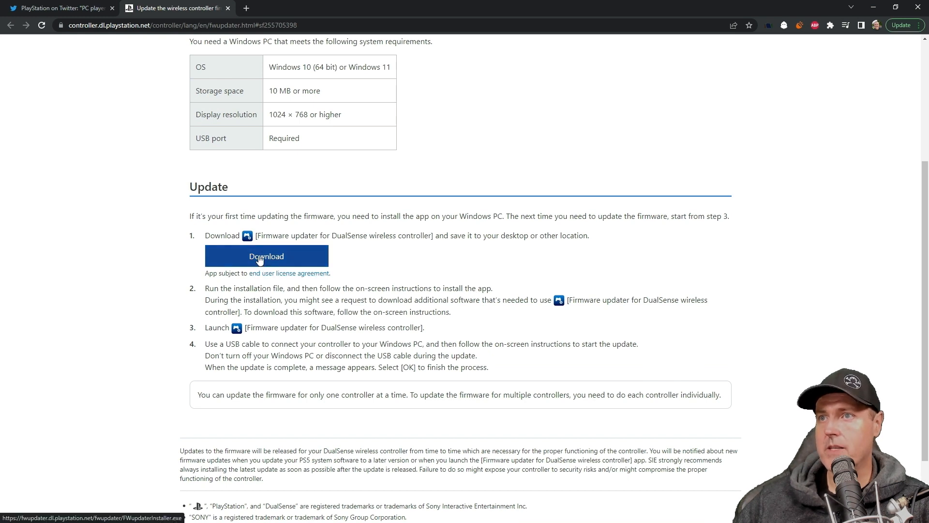
Install the updater in English to the default C:\Program Files\Sony\FW updater\ folder and launch it.
click(266, 255)
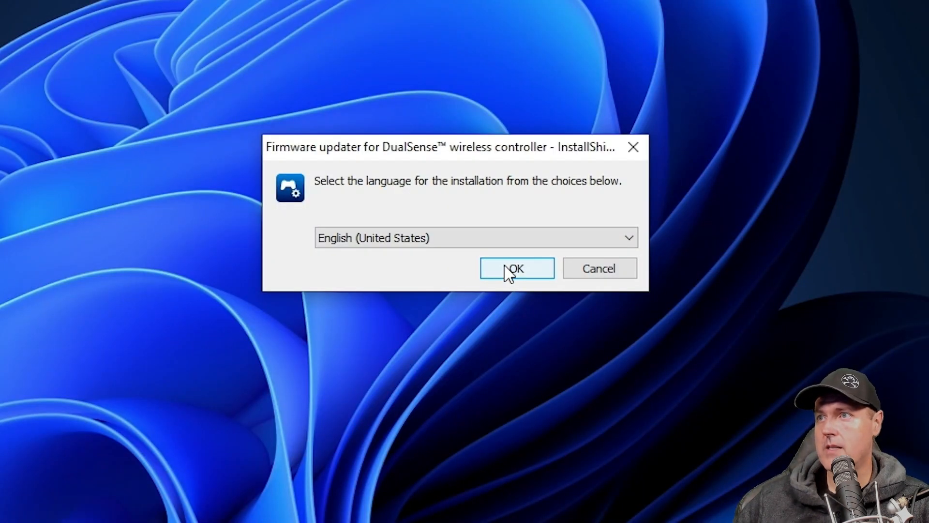
click(517, 268)
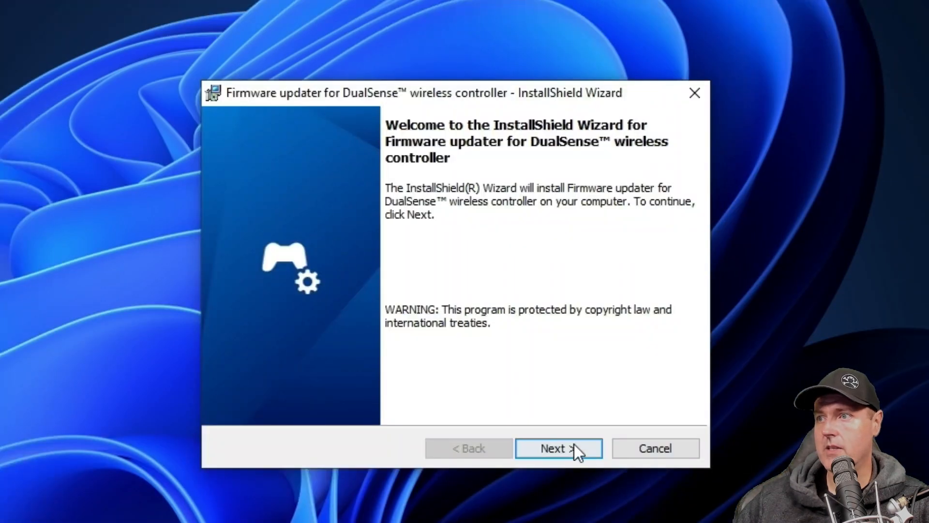
click(557, 448)
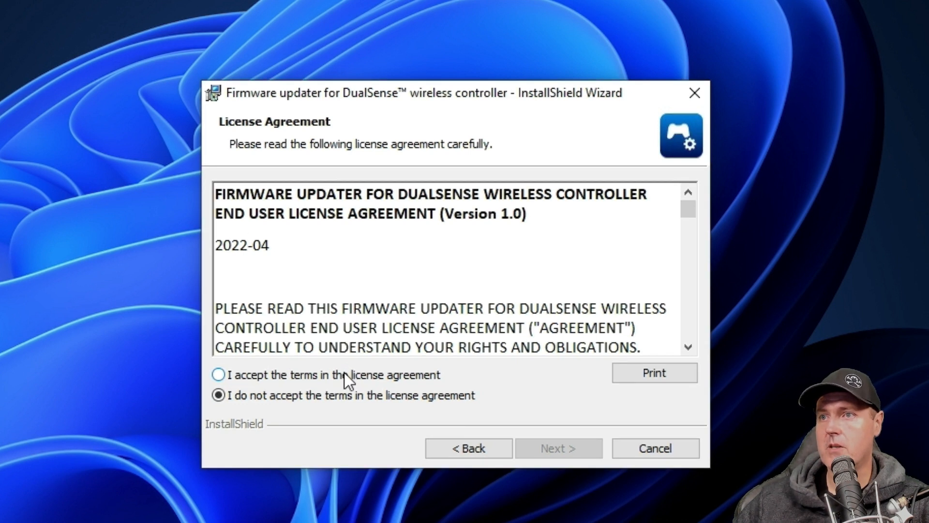
click(219, 375)
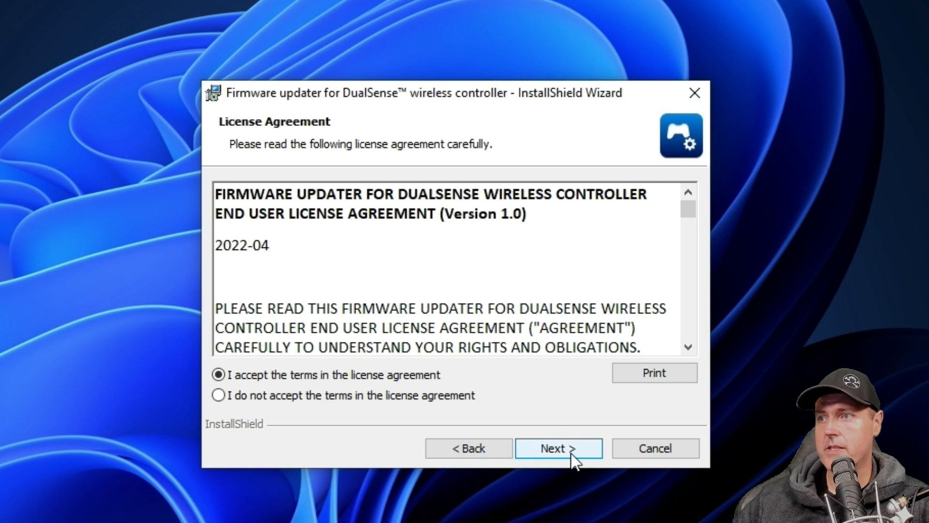
click(558, 448)
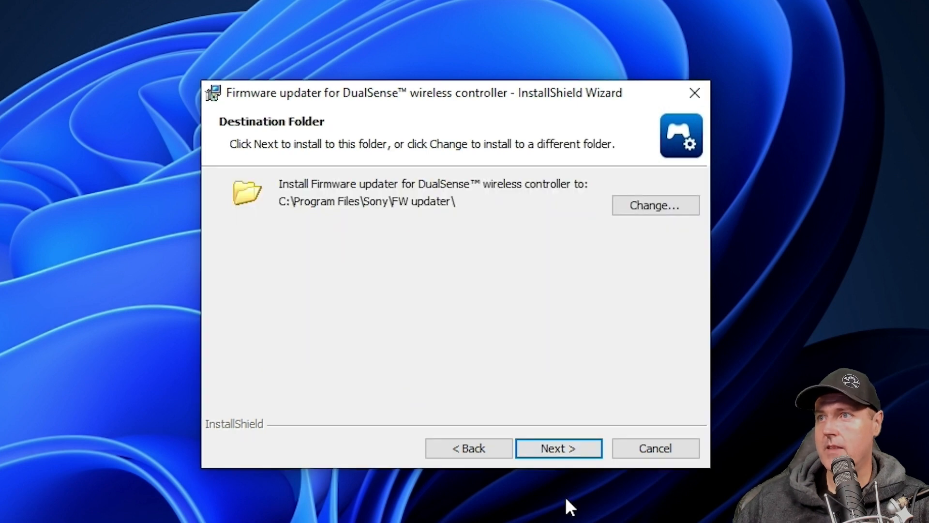
click(558, 447)
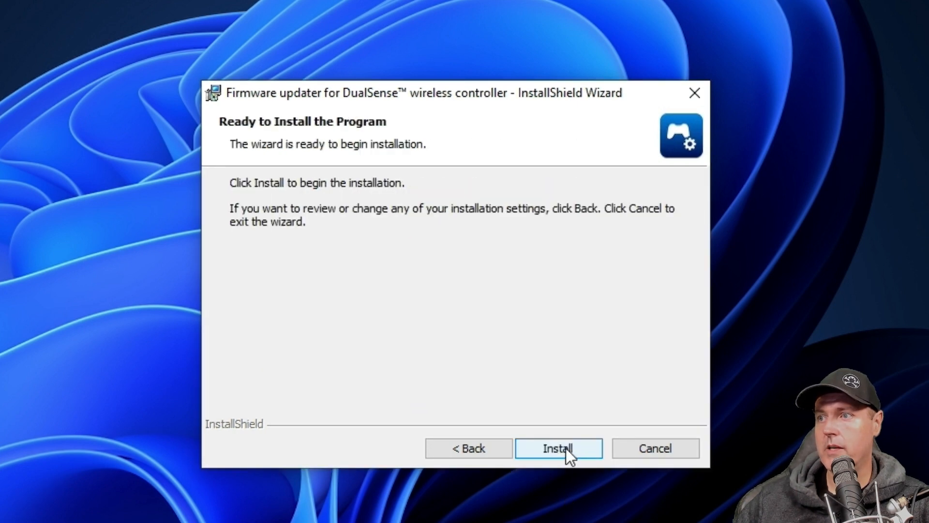
click(558, 448)
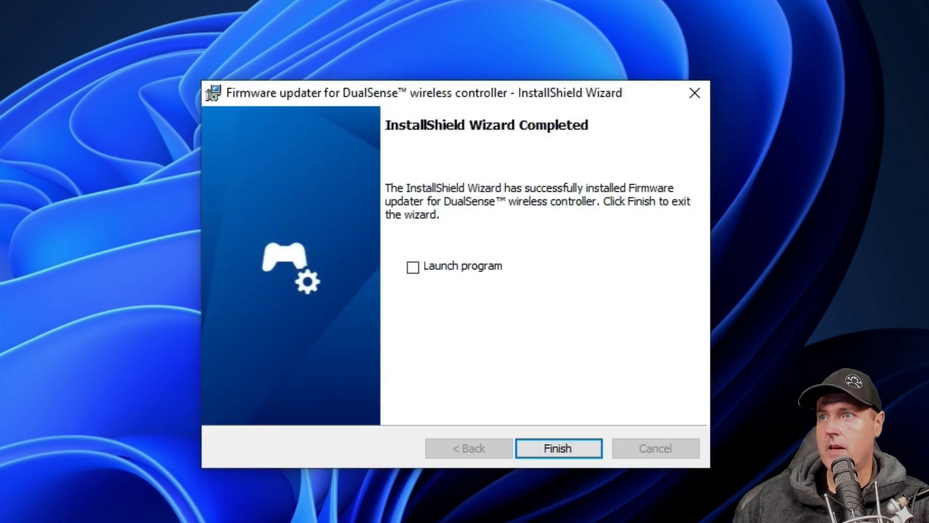
click(413, 267)
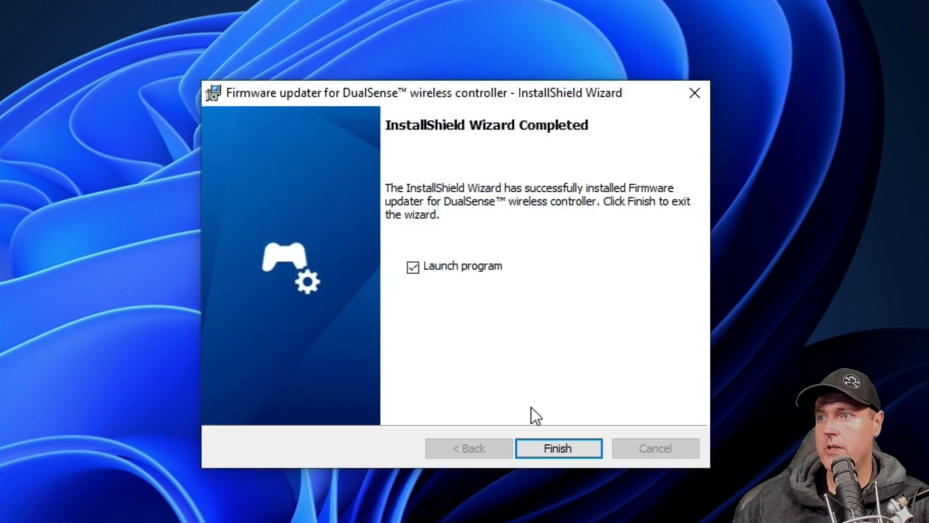
click(557, 449)
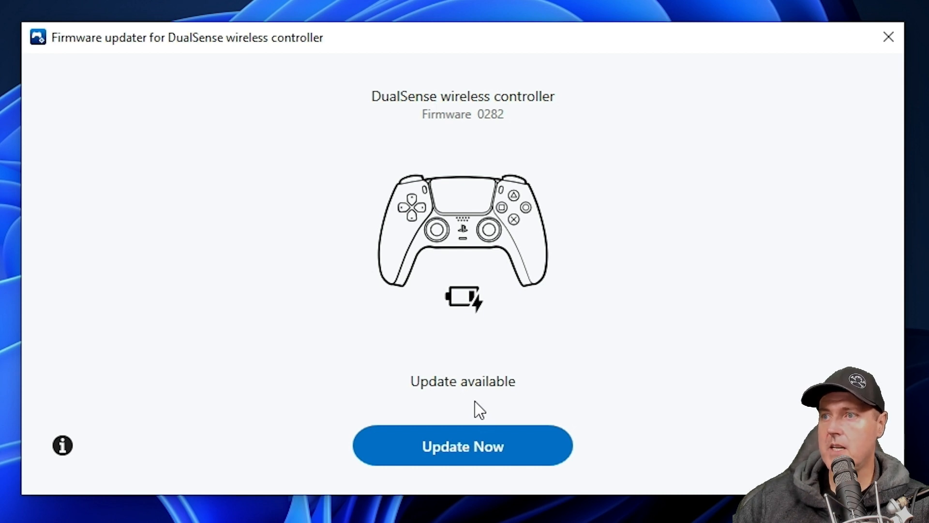
Run Update Now to update the controller from firmware 0282 and wait for completion.
click(461, 446)
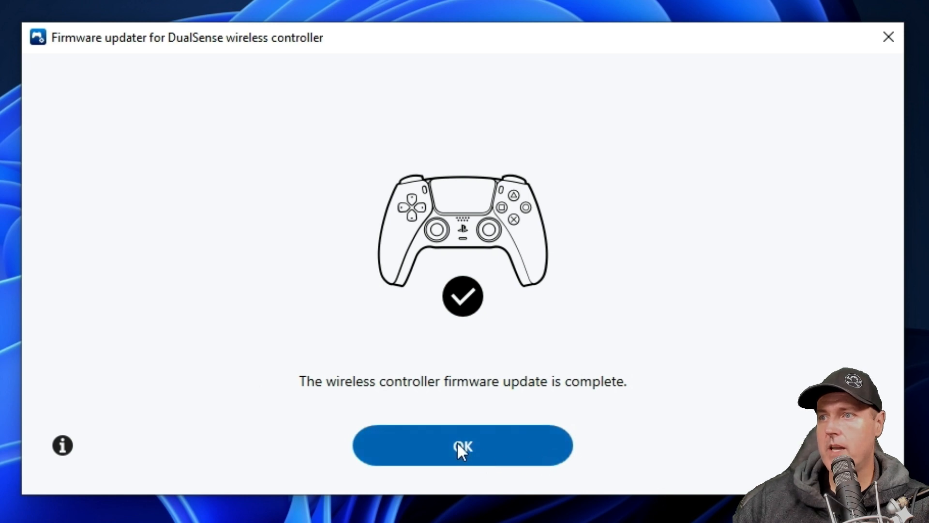
click(462, 445)
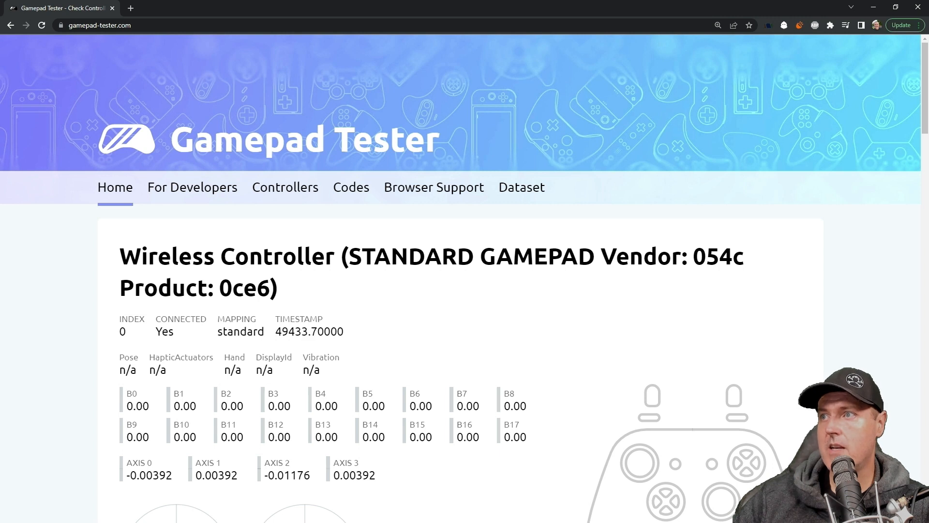
Scroll down Gamepad Tester to the resting joystick plots and the Test Circularity option.
scroll(down, 3)
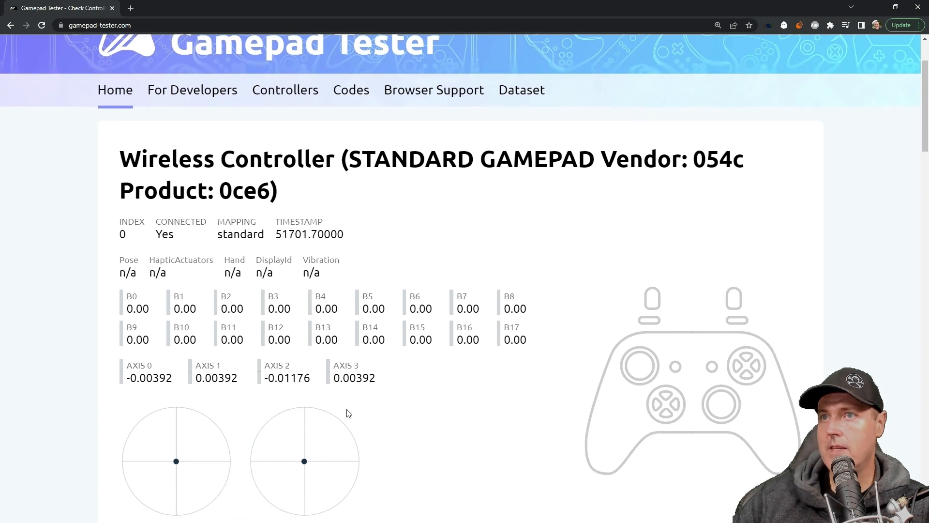
scroll(down, 3)
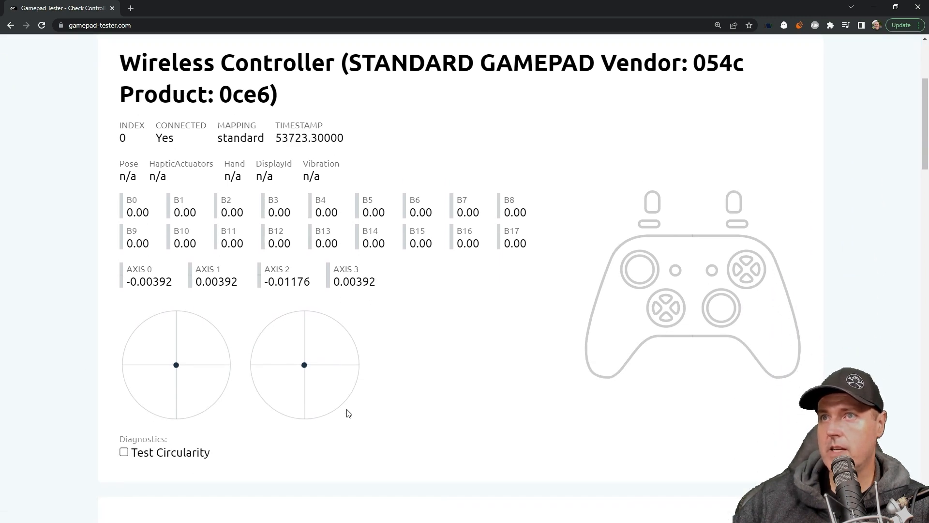